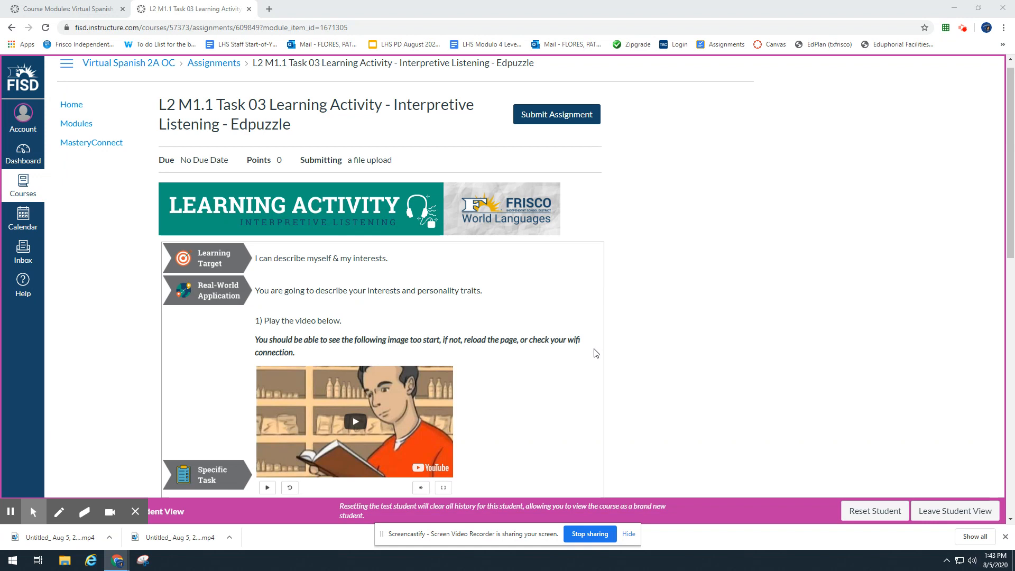
Step: Launch Snipping Tool and snip the embedded Edpuzzle video thumbnail
scroll("down", 3)
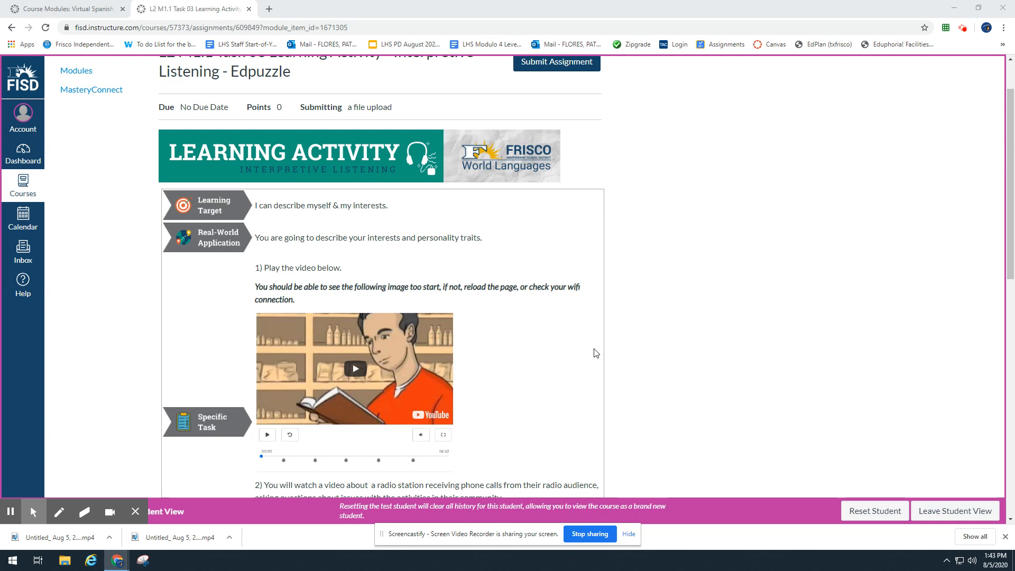
mouse_move(419, 384)
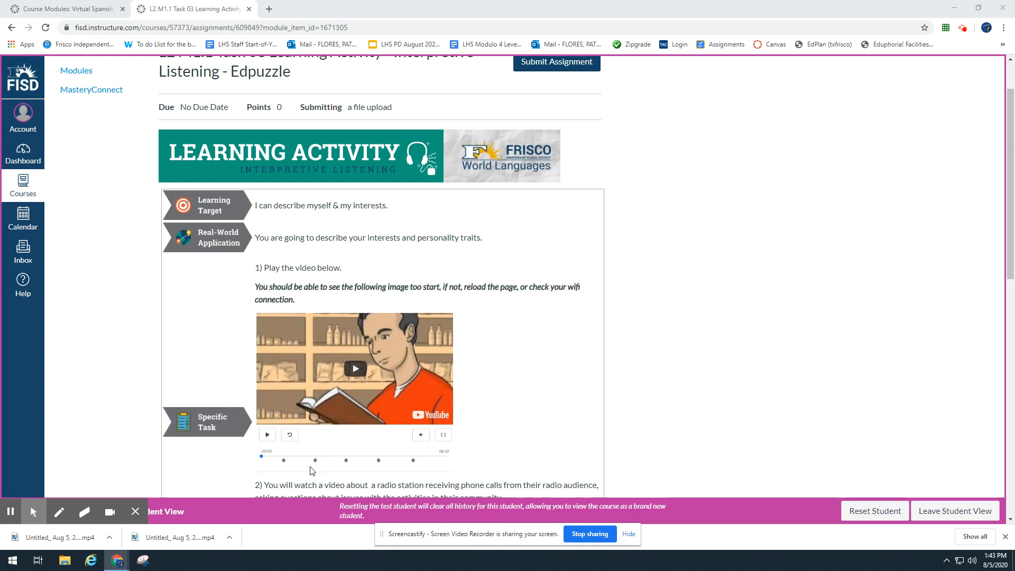
scroll("down", 3)
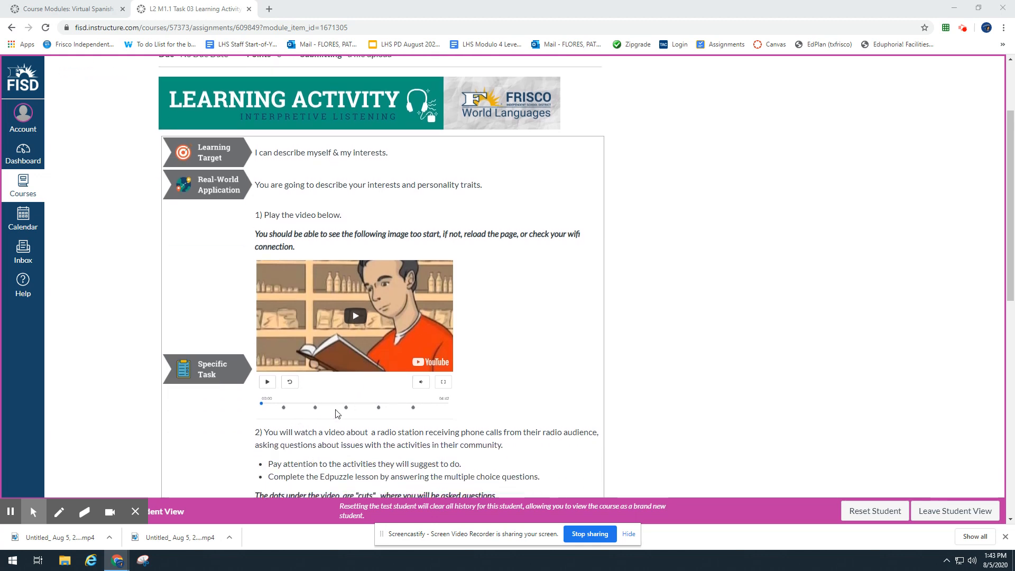
mouse_move(349, 413)
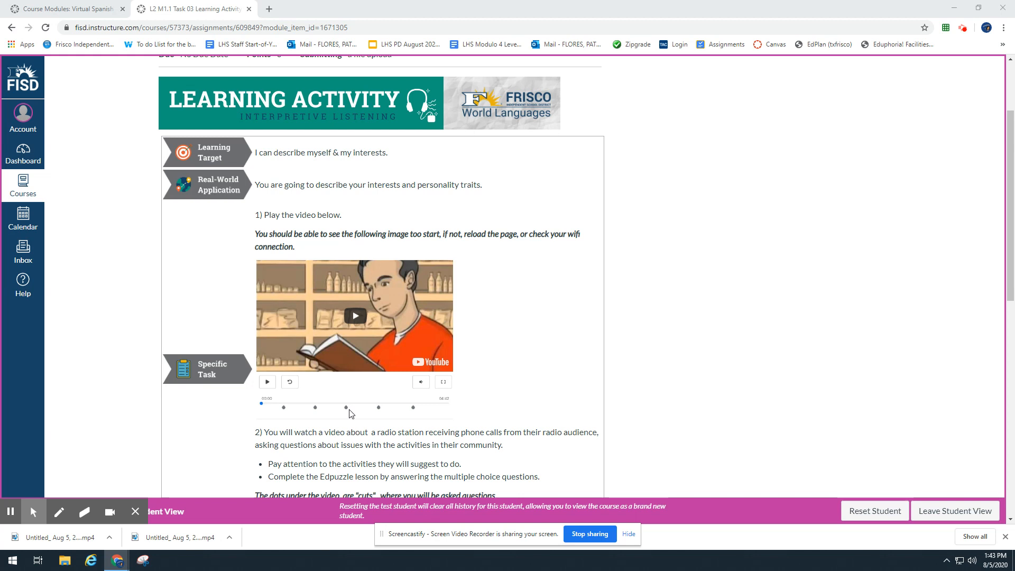
mouse_move(353, 415)
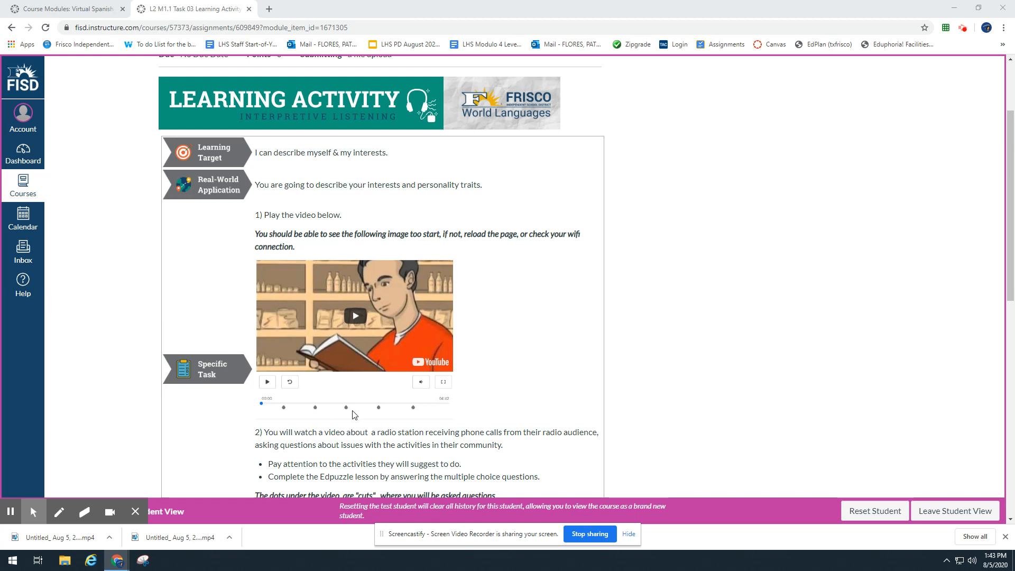
mouse_move(354, 415)
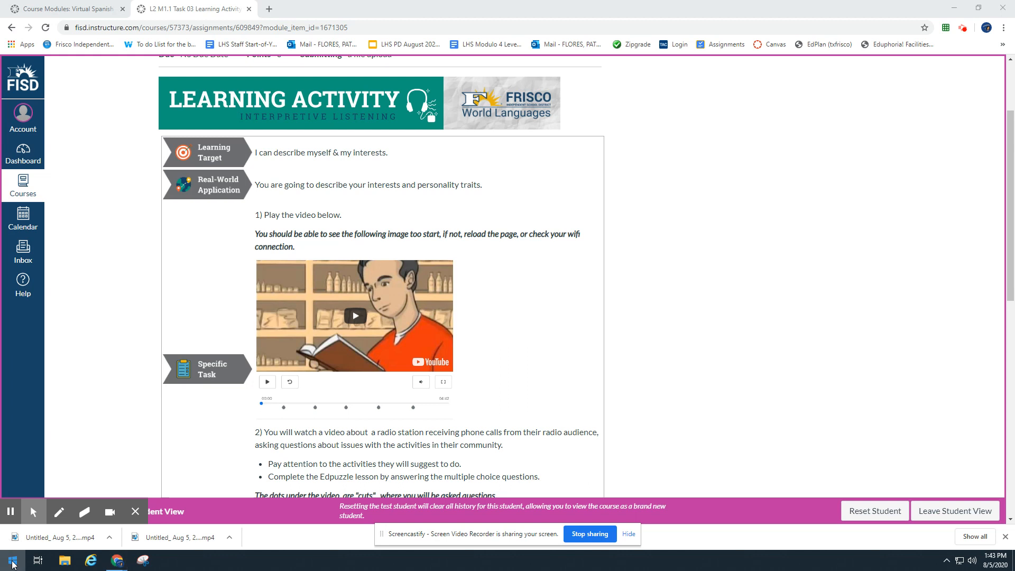
left_click(10, 559)
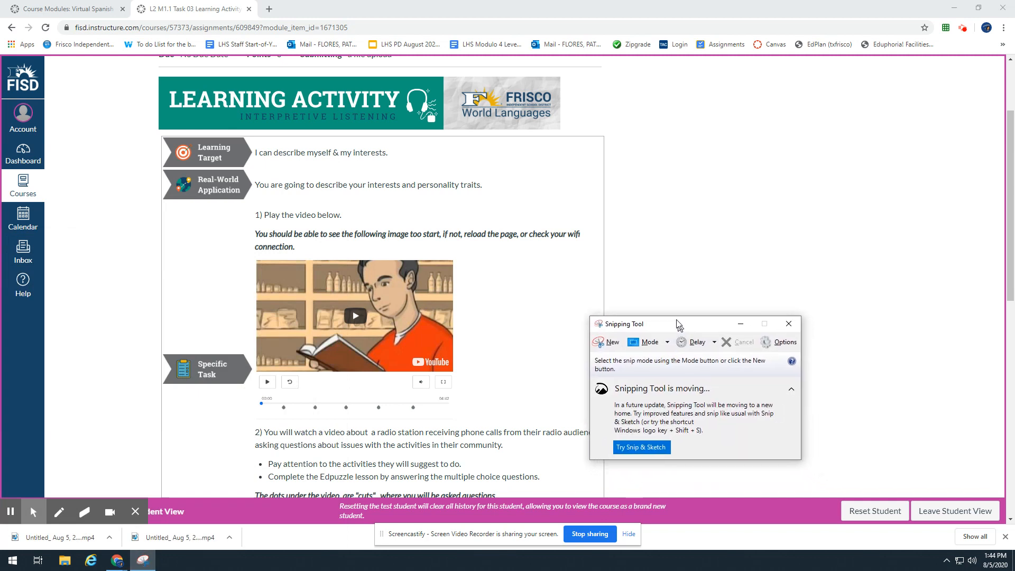
left_click_drag(673, 323, 631, 185)
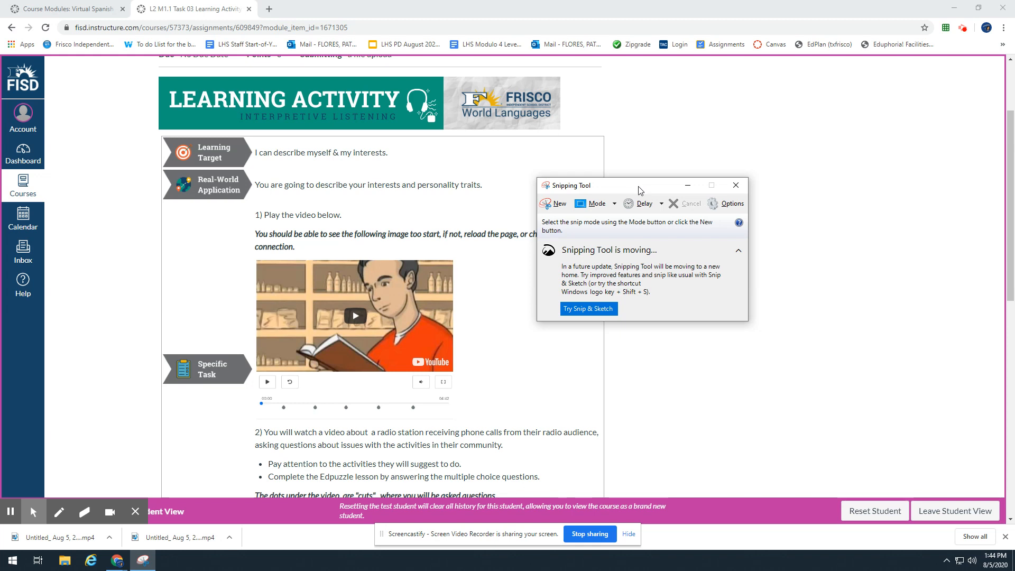
mouse_move(679, 221)
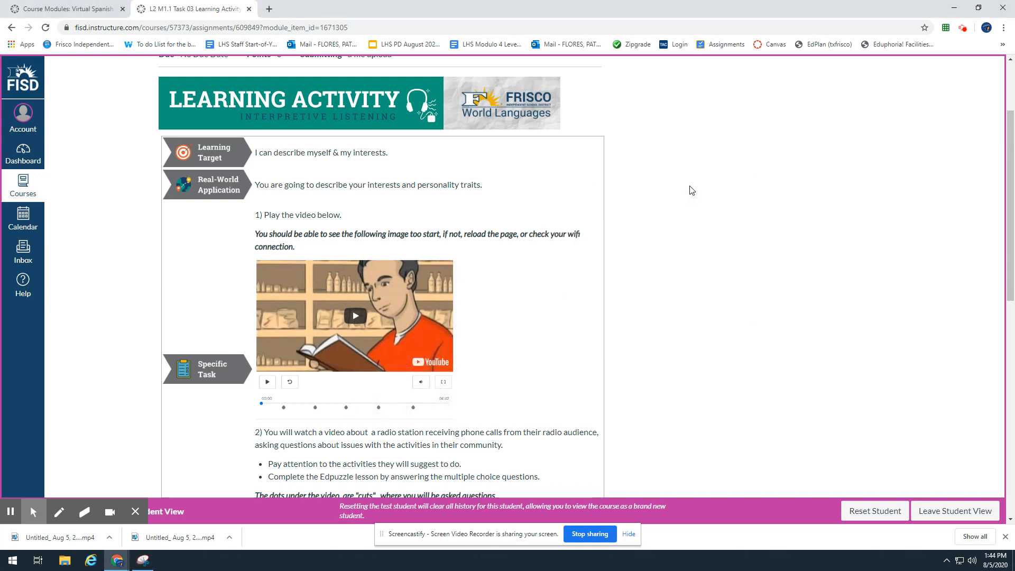
mouse_move(694, 195)
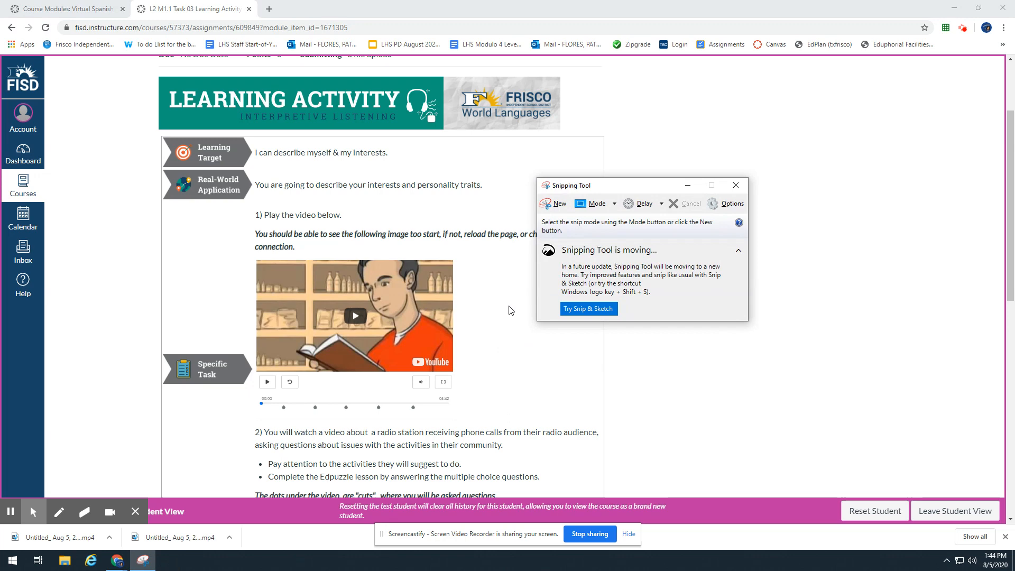
left_click(556, 203)
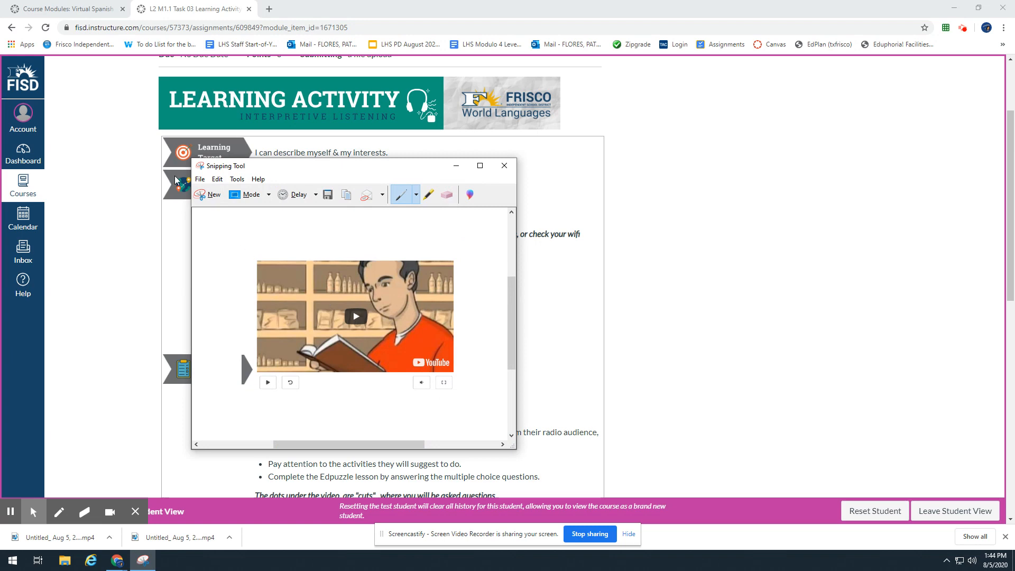
Step: Save the snip to the Desktop as a PNG named Capture
left_click(328, 194)
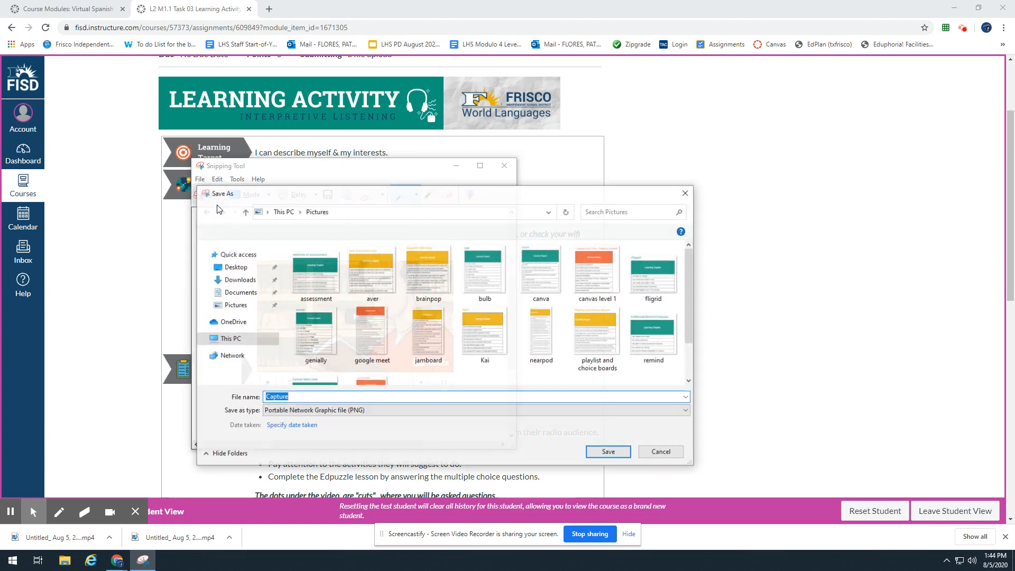
left_click(234, 267)
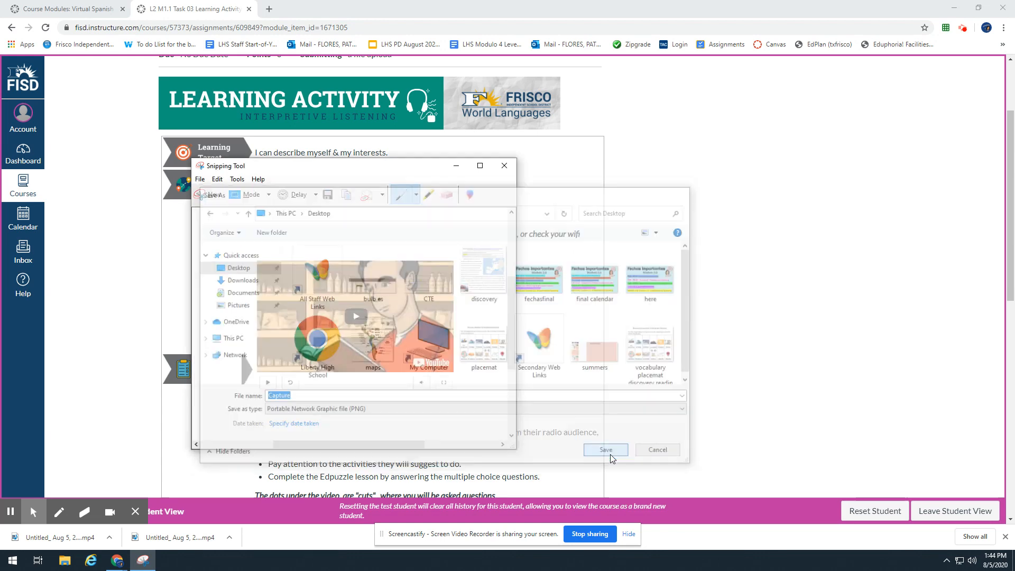
left_click(656, 449)
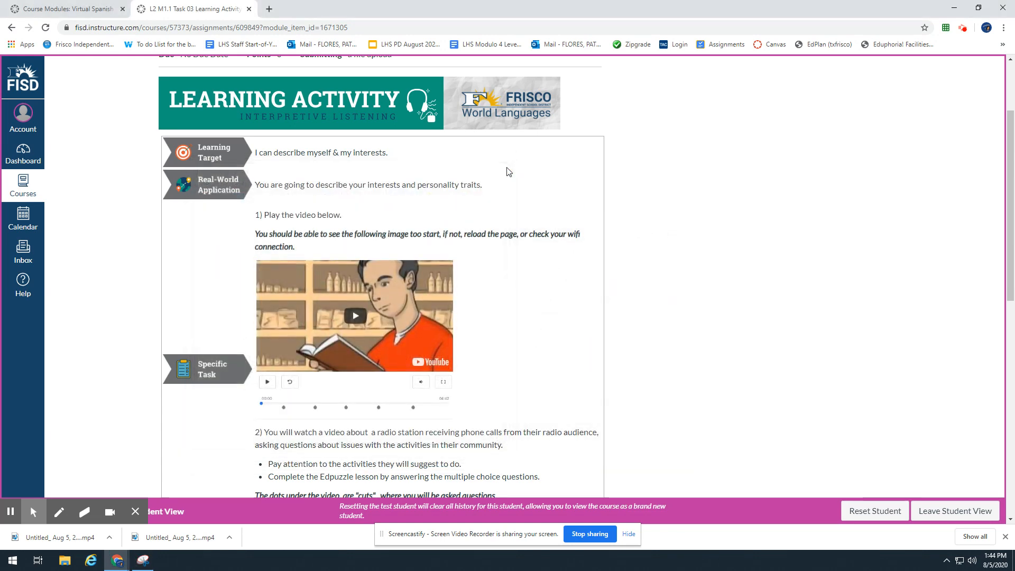
Step: Scroll through the L2 M1.1 Task 03 assignment page's submission guidelines
scroll("down", 3)
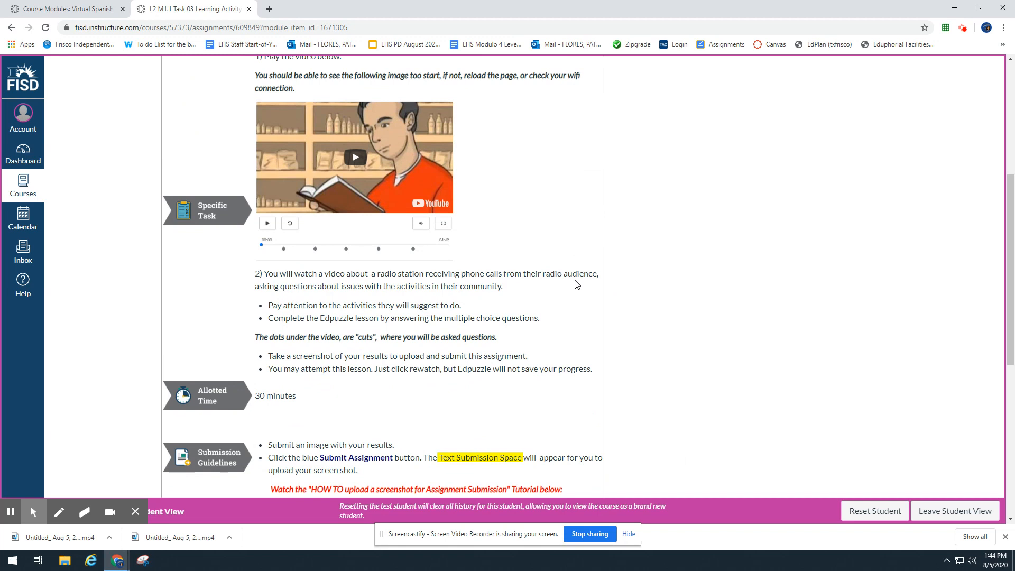
scroll("down", 3)
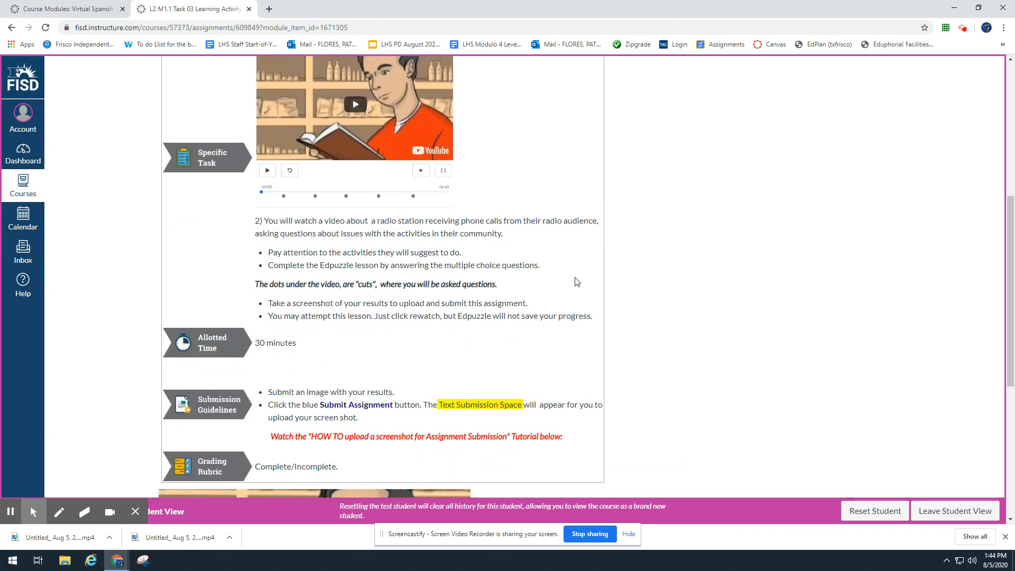
mouse_move(547, 348)
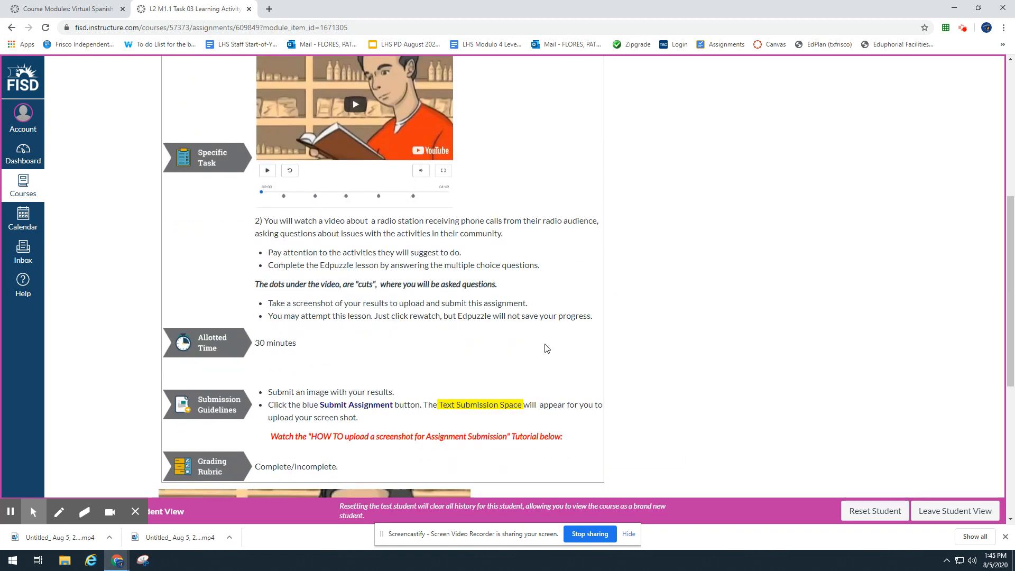
scroll("down", 3)
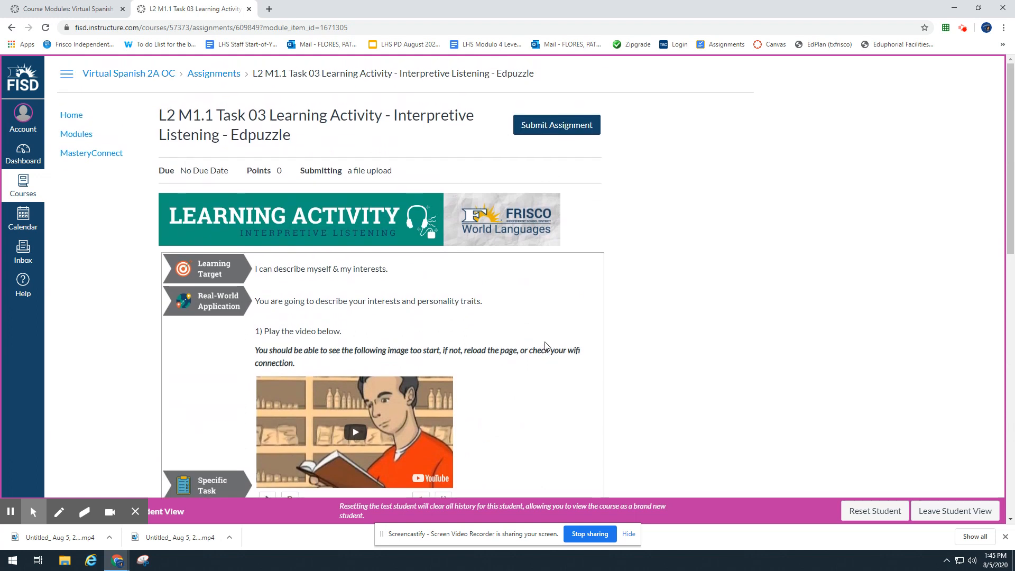
mouse_move(556, 125)
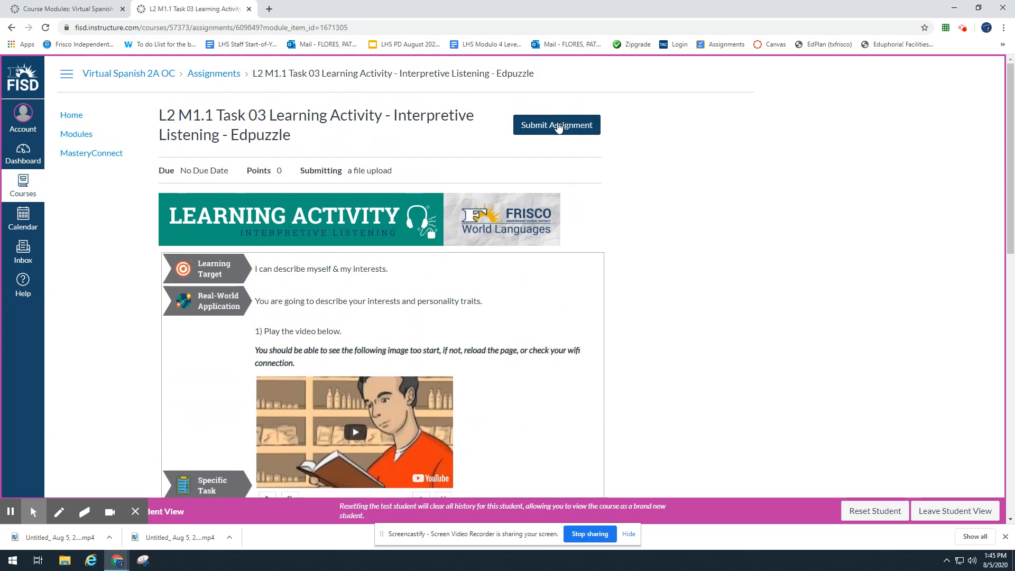
Step: Start a Submit Assignment file upload and expand the Comments box
left_click(555, 125)
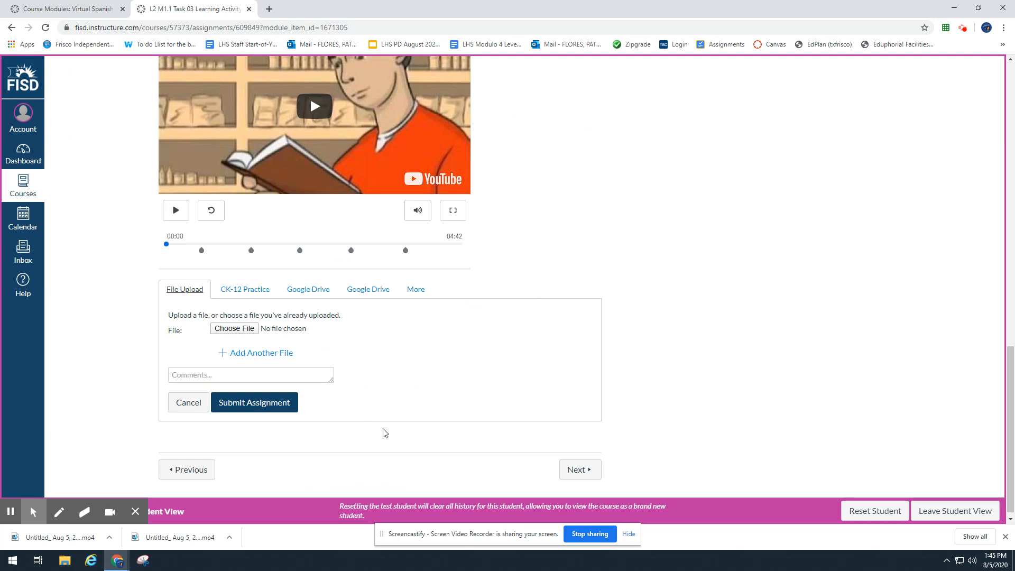
mouse_move(398, 429)
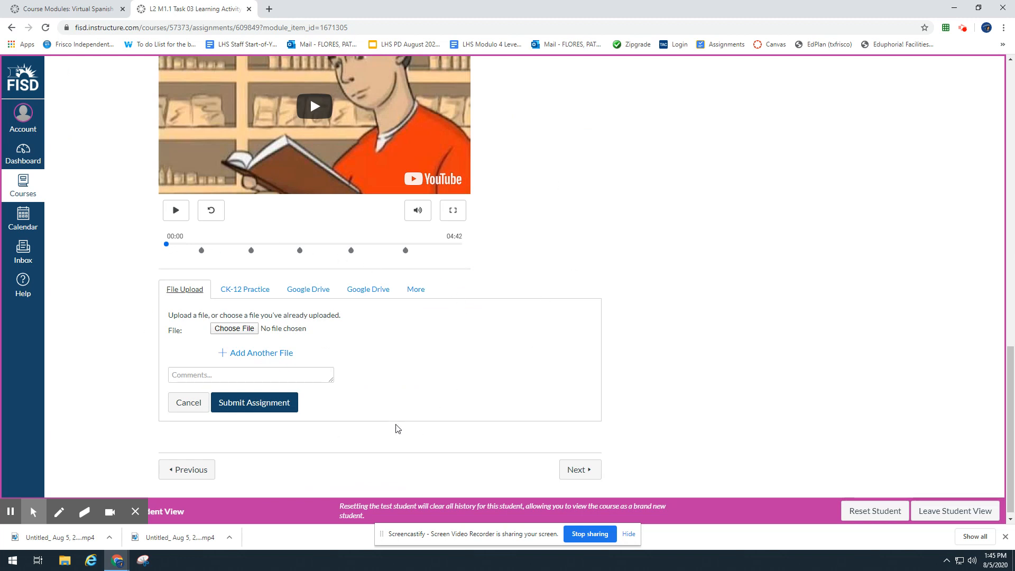
mouse_move(444, 411)
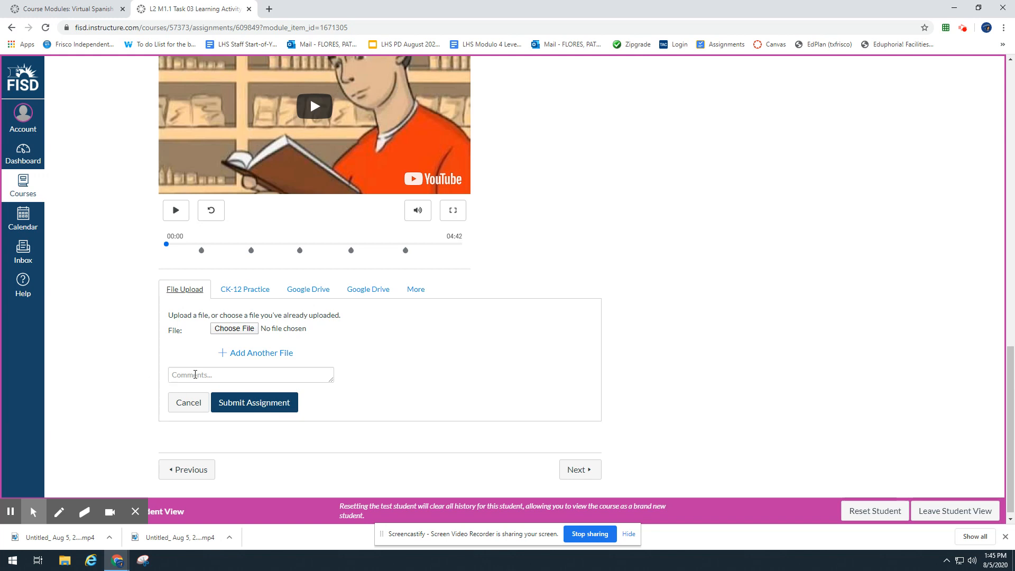
left_click(250, 374)
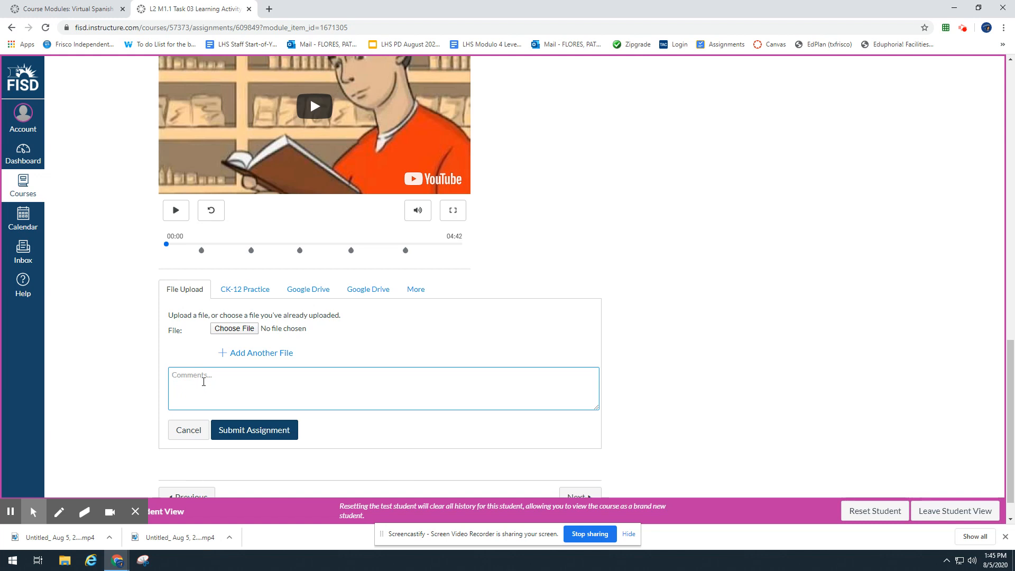
mouse_move(368, 375)
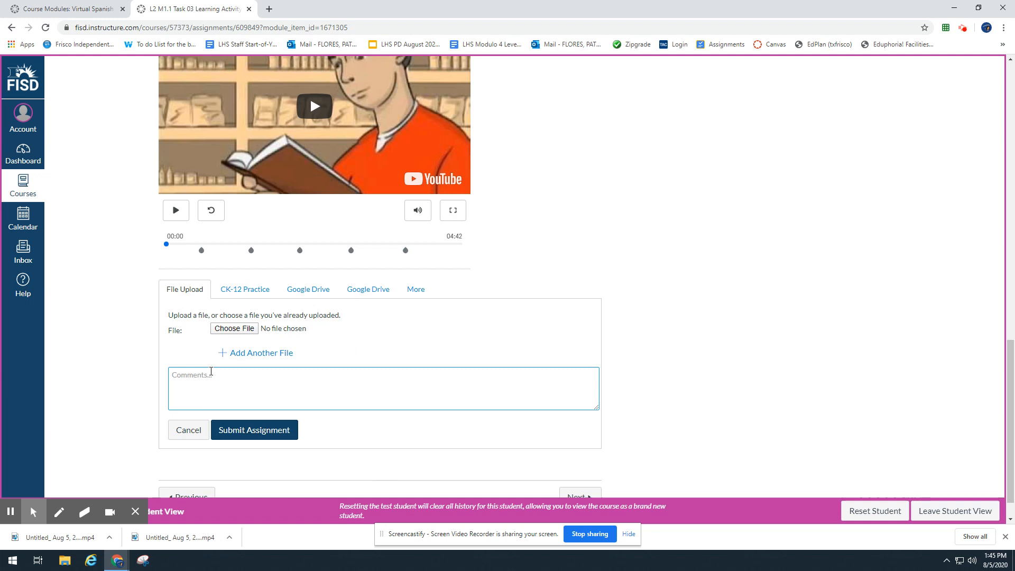
mouse_move(214, 378)
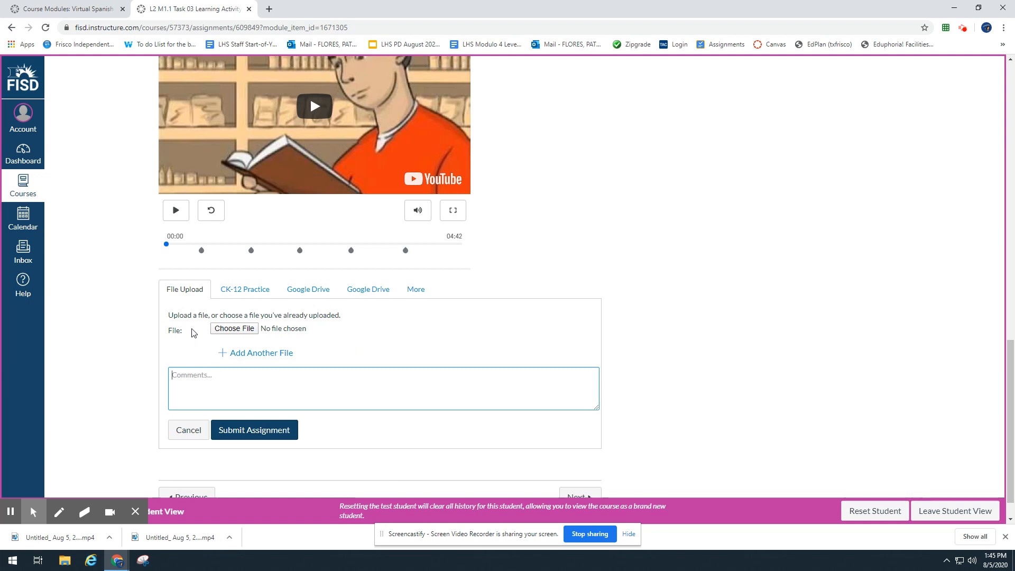
mouse_move(234, 328)
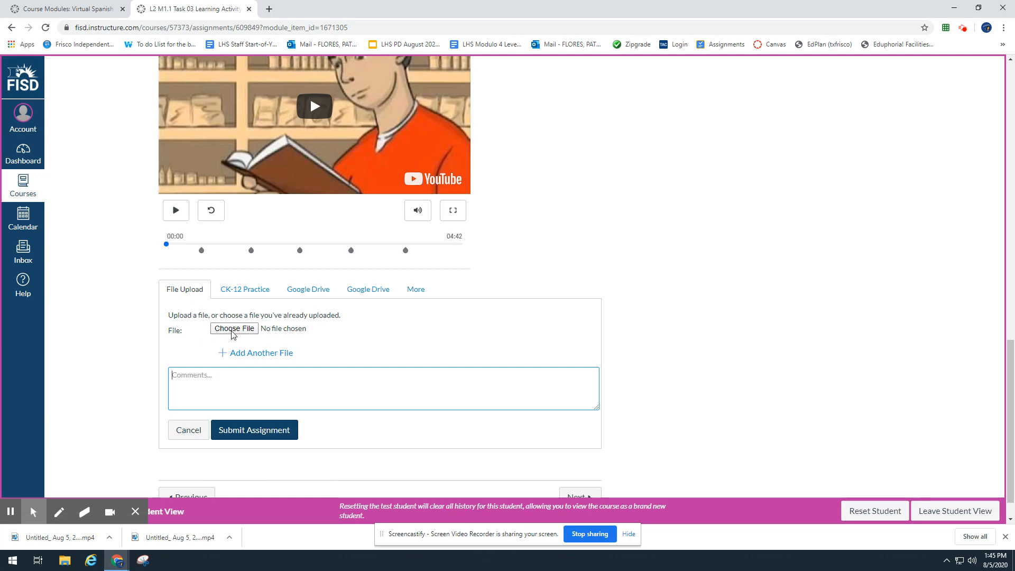
Step: Attach Capture.PNG from the Desktop to the upload form
left_click(234, 328)
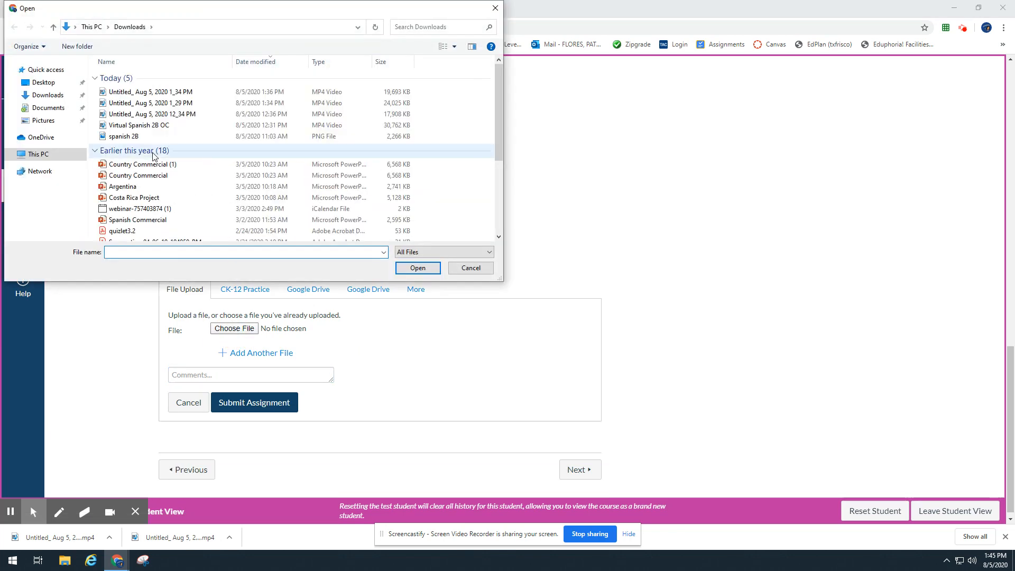
left_click(43, 82)
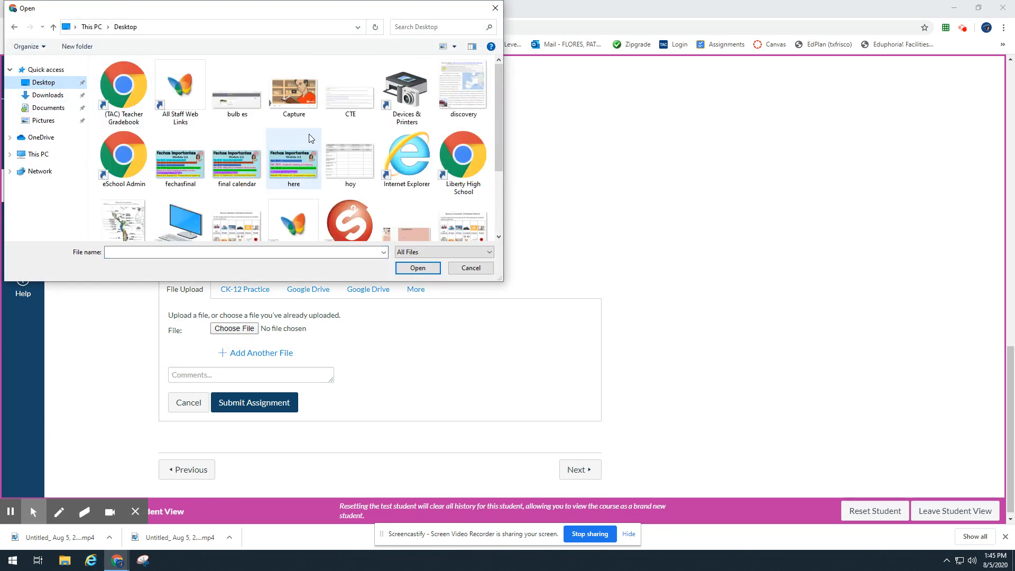
scroll("down", 3)
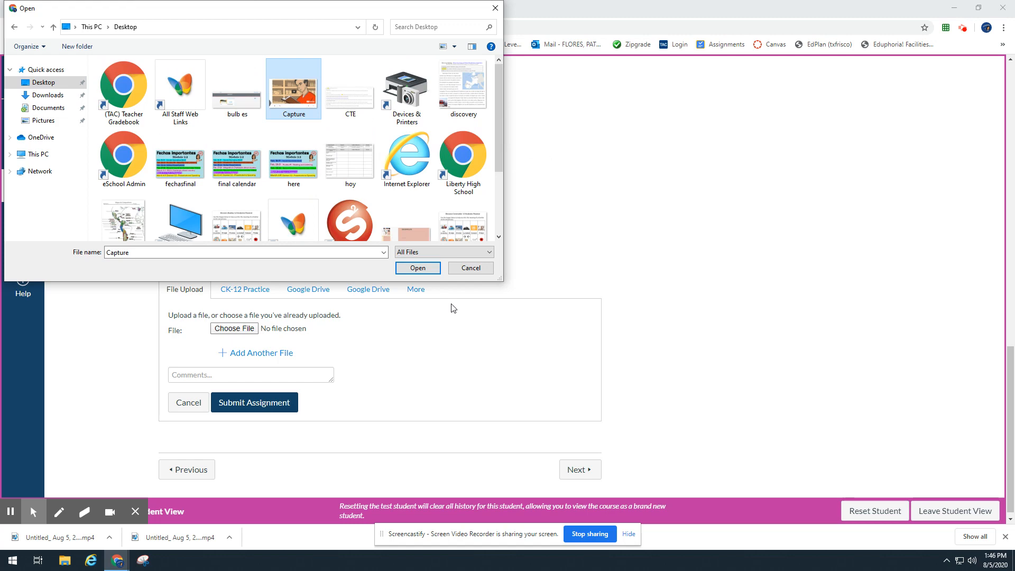
left_click(418, 268)
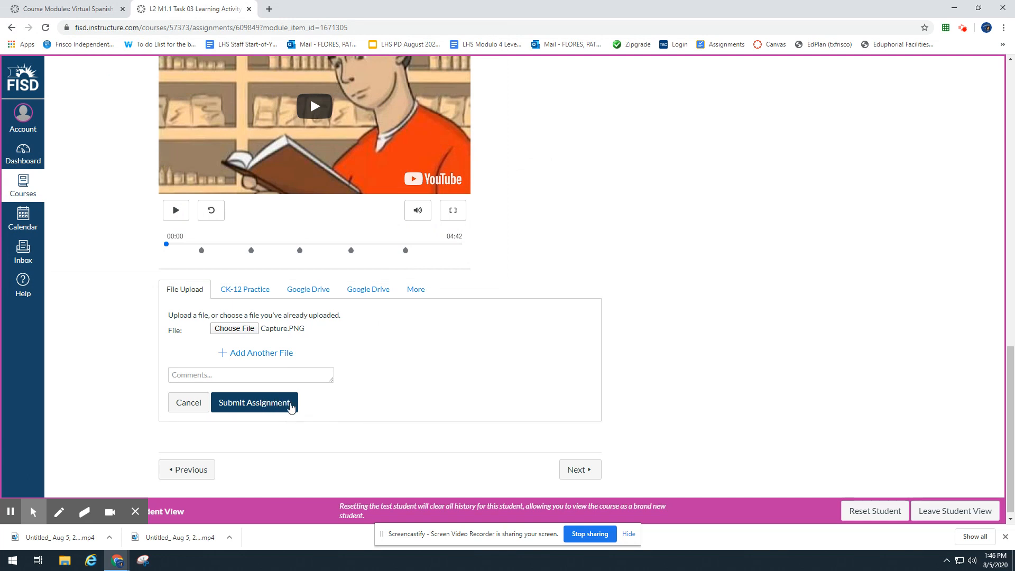
Step: Submit the assignment with Capture.PNG attached
left_click(254, 402)
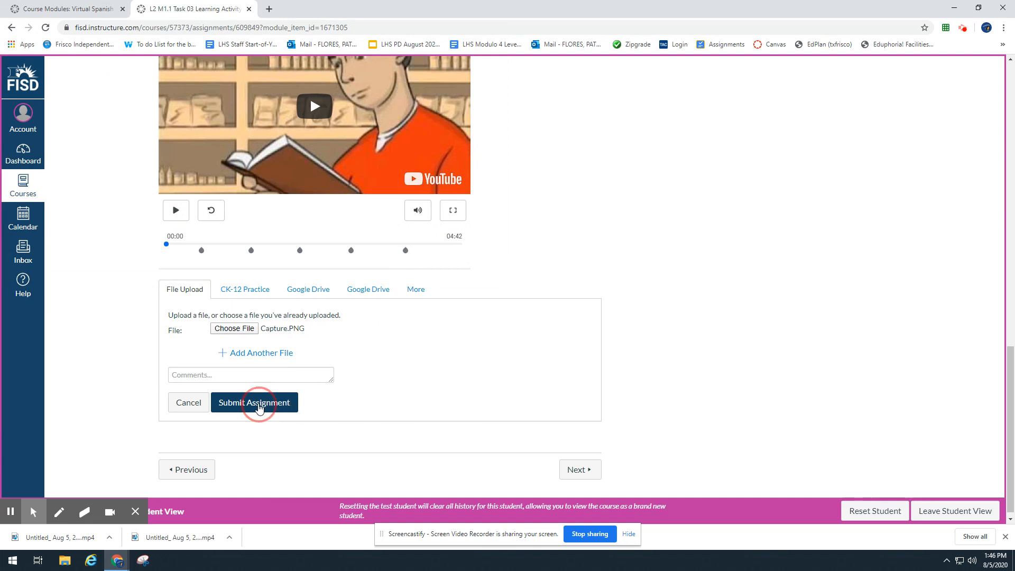
left_click(254, 402)
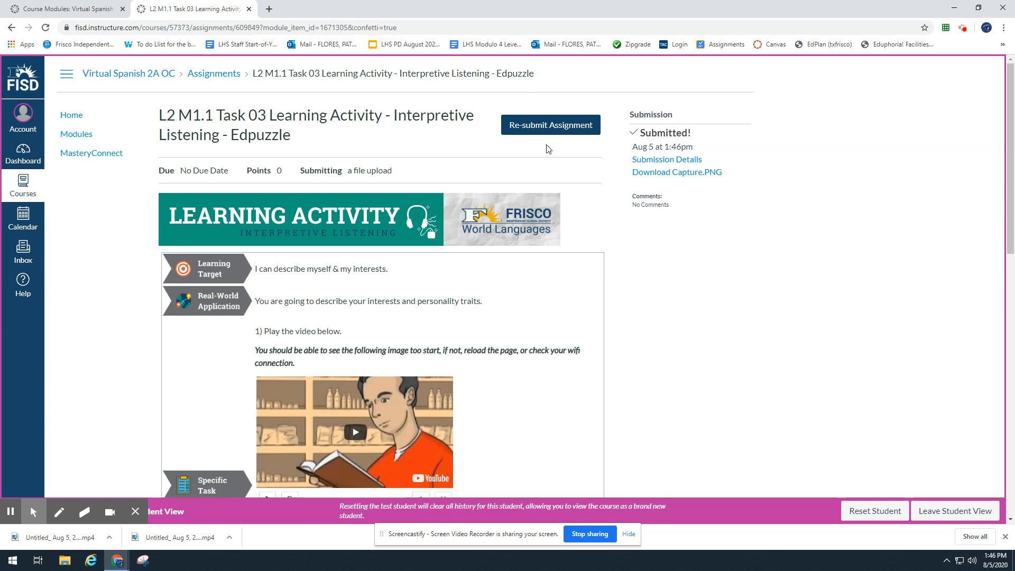
mouse_move(436, 276)
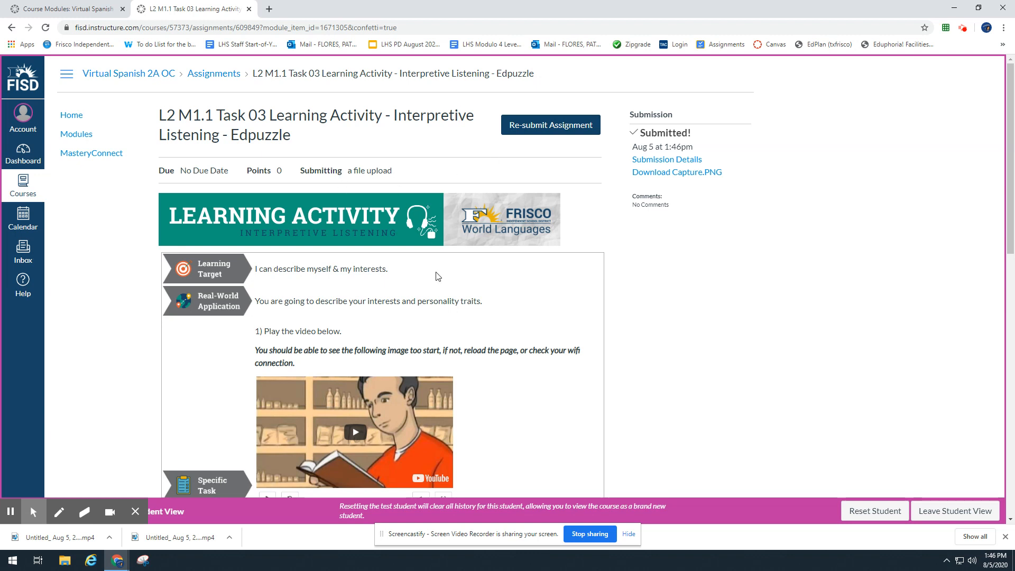
mouse_move(472, 342)
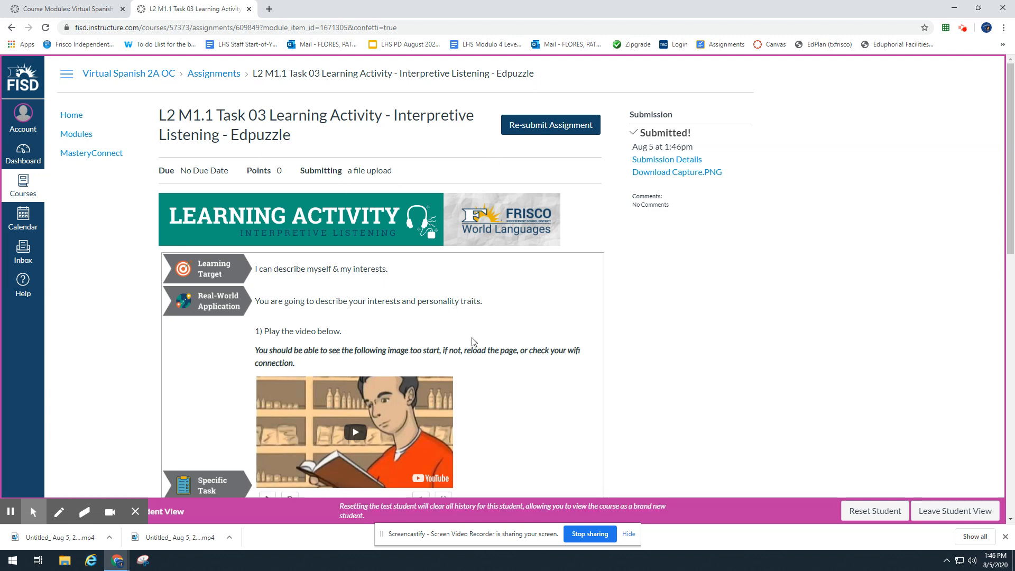